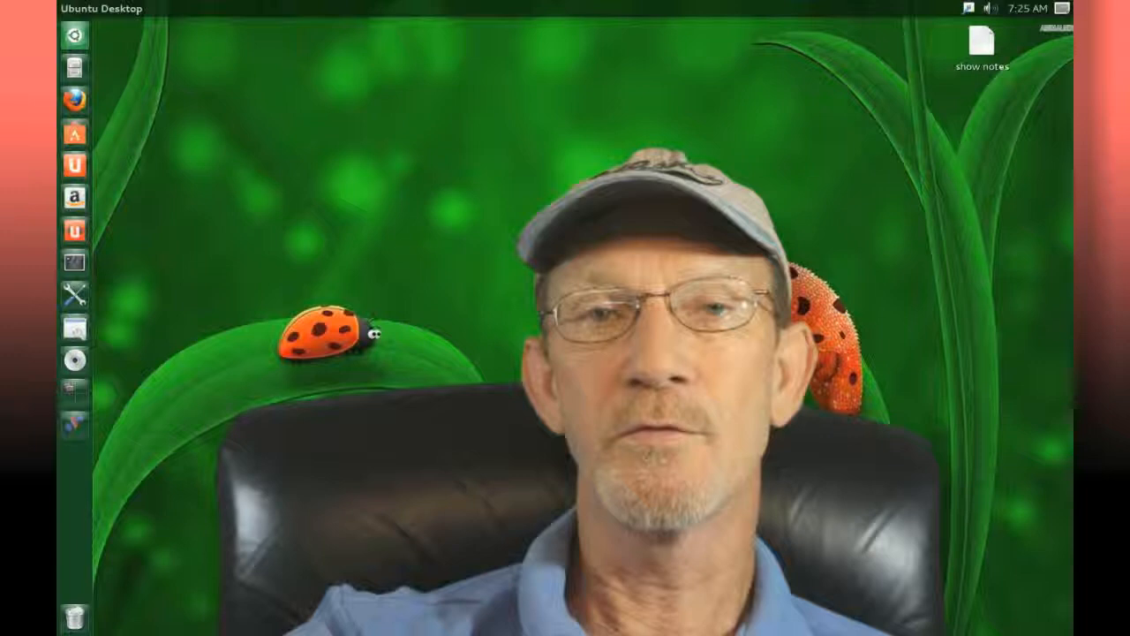
# Step: Open a terminal window from the Terminal icon in the Unity launcher
pyautogui.click(75, 262)
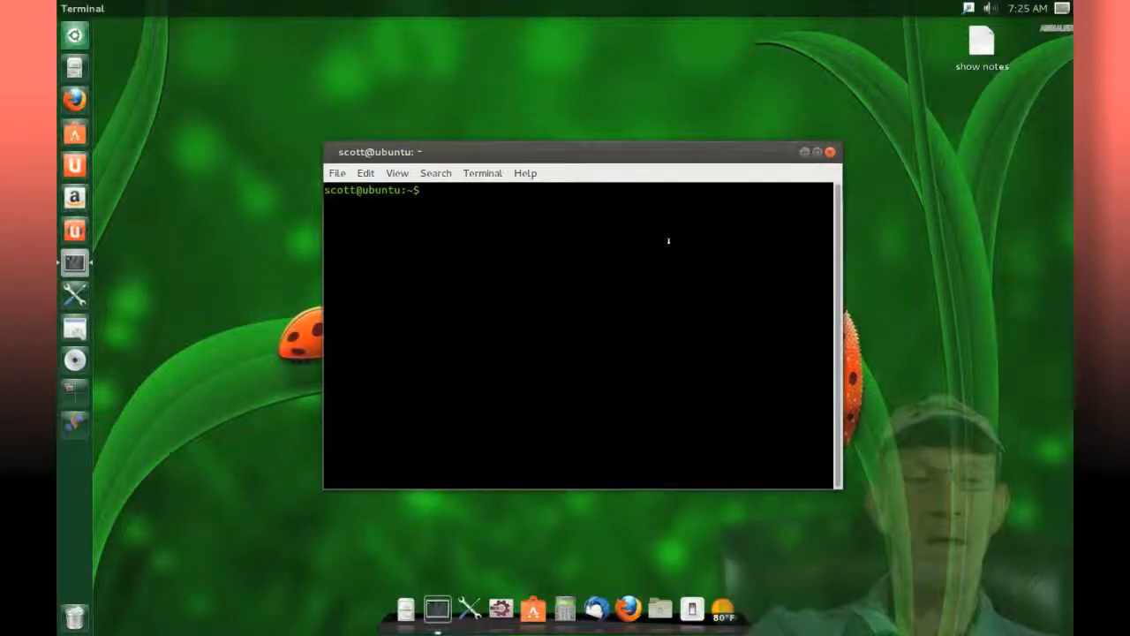
# Step: Run 'sudo apt-get install samba', which reports 0 upgraded and 0 newly installed
pyautogui.write('apt')
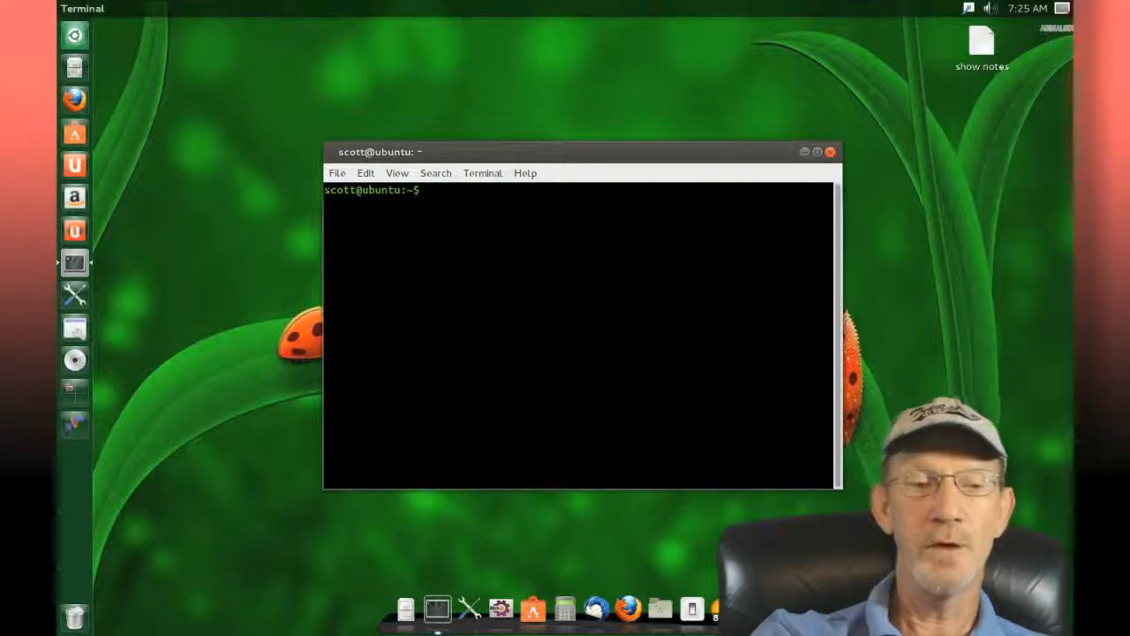
pyautogui.write('sudo')
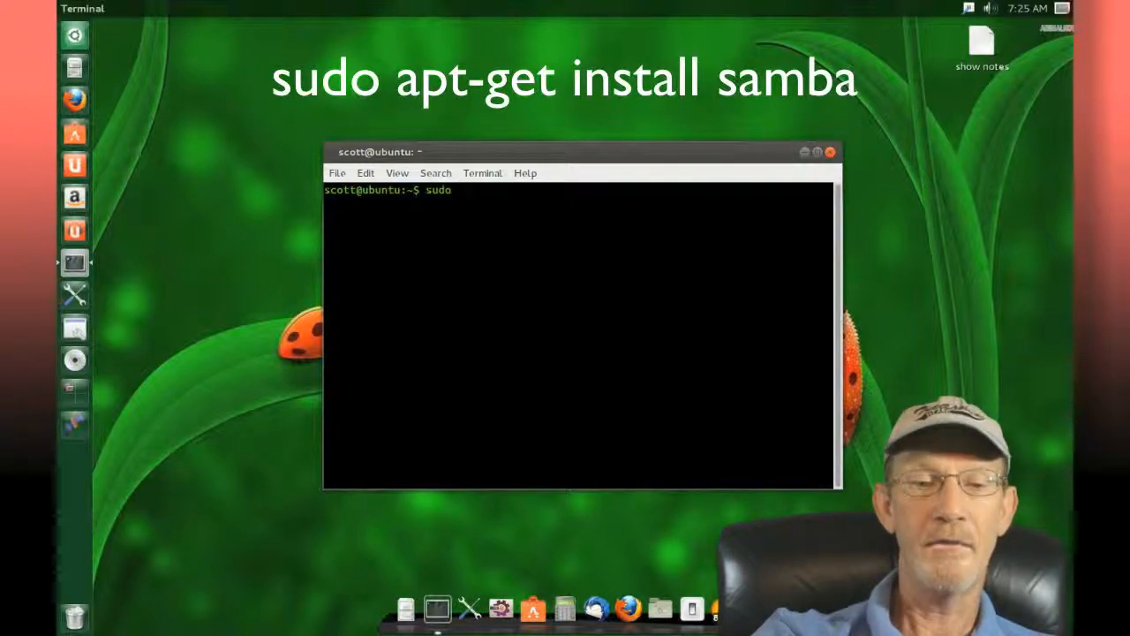
pyautogui.write('apt-')
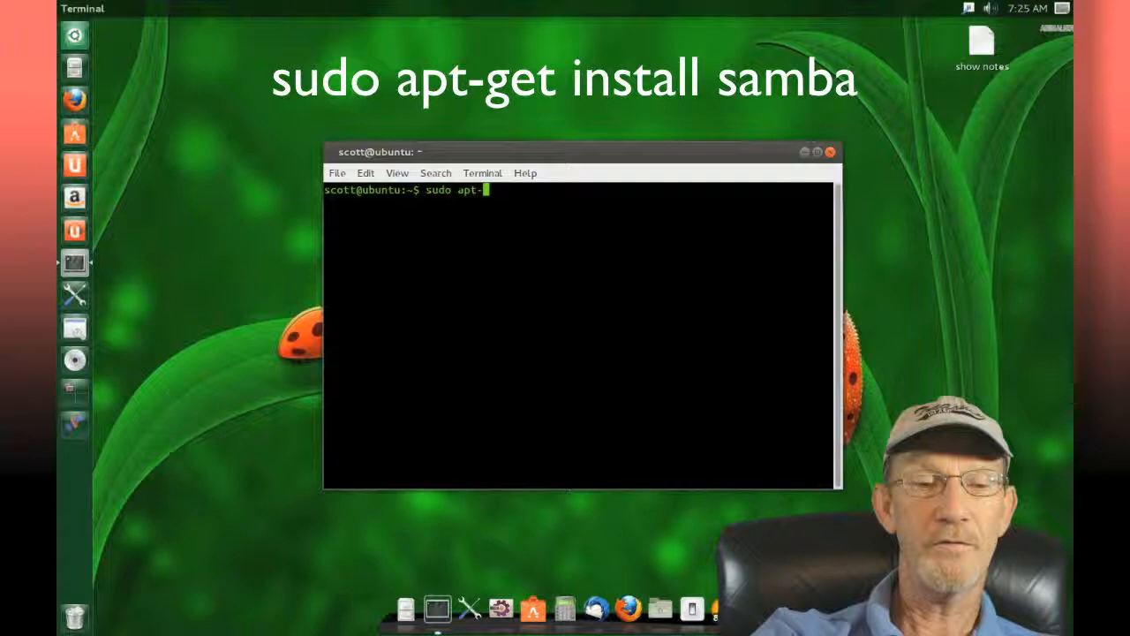
pyautogui.write('get')
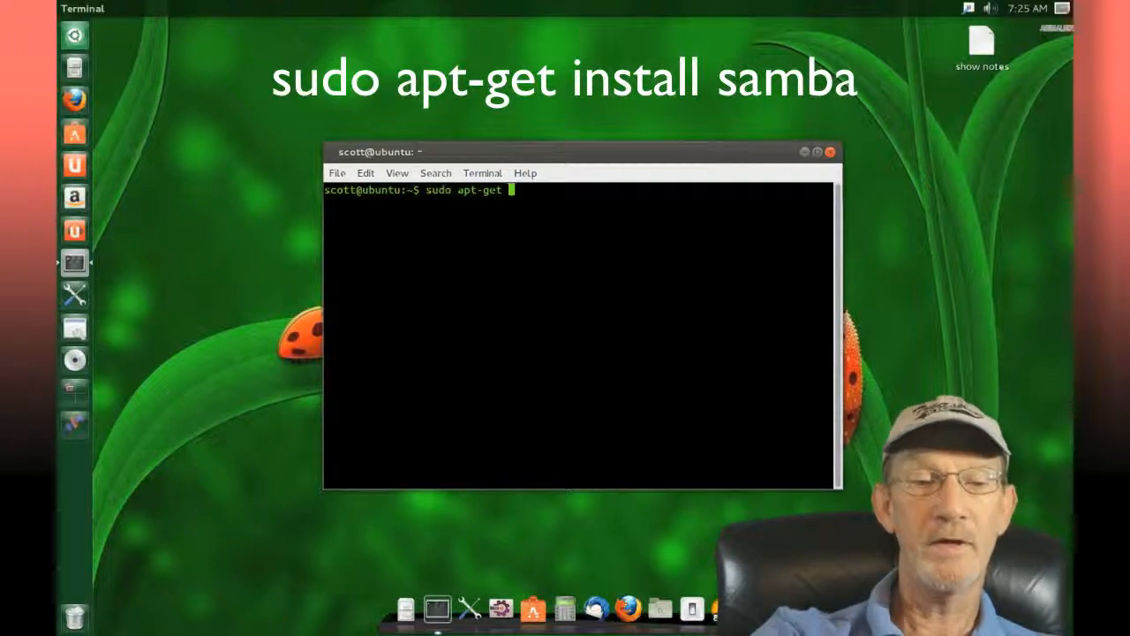
pyautogui.write('install')
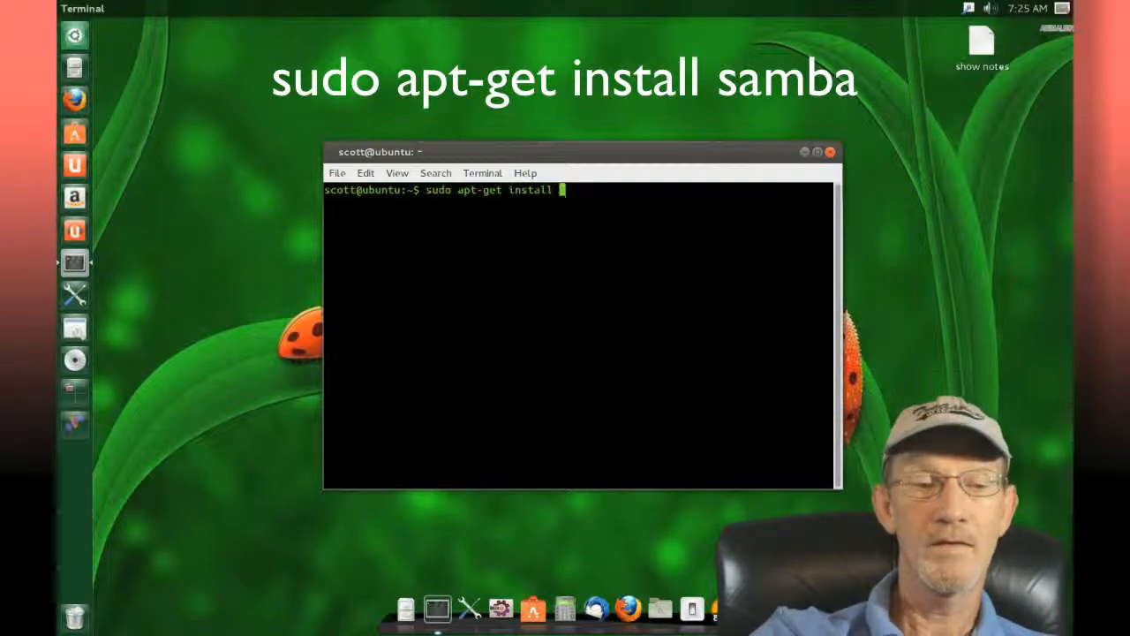
pyautogui.write('samba')
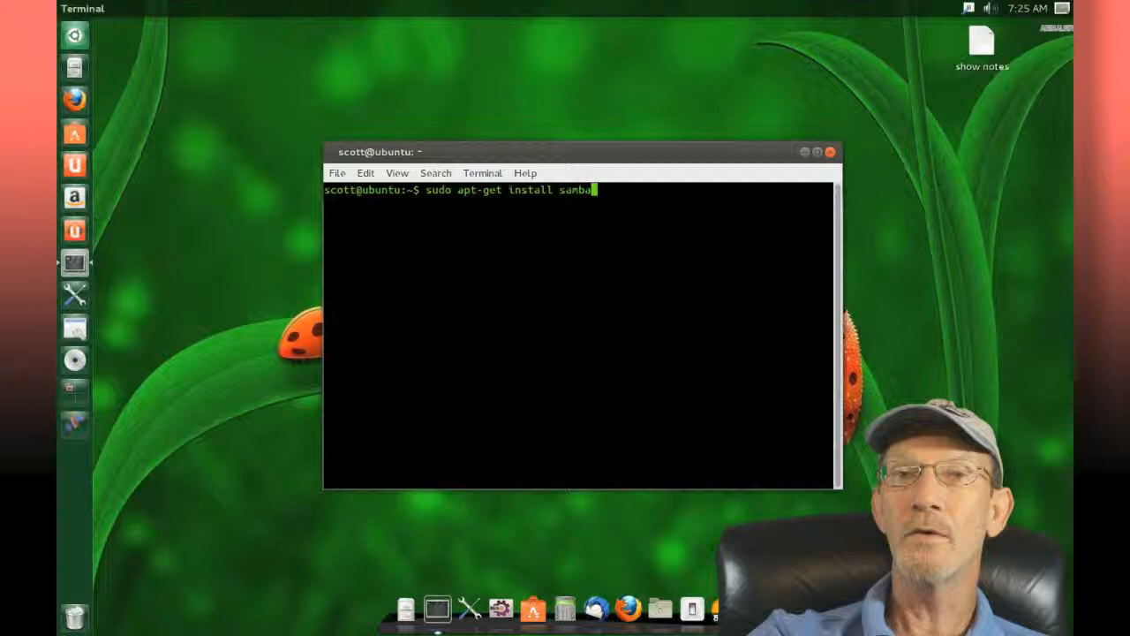
pyautogui.press('Return')
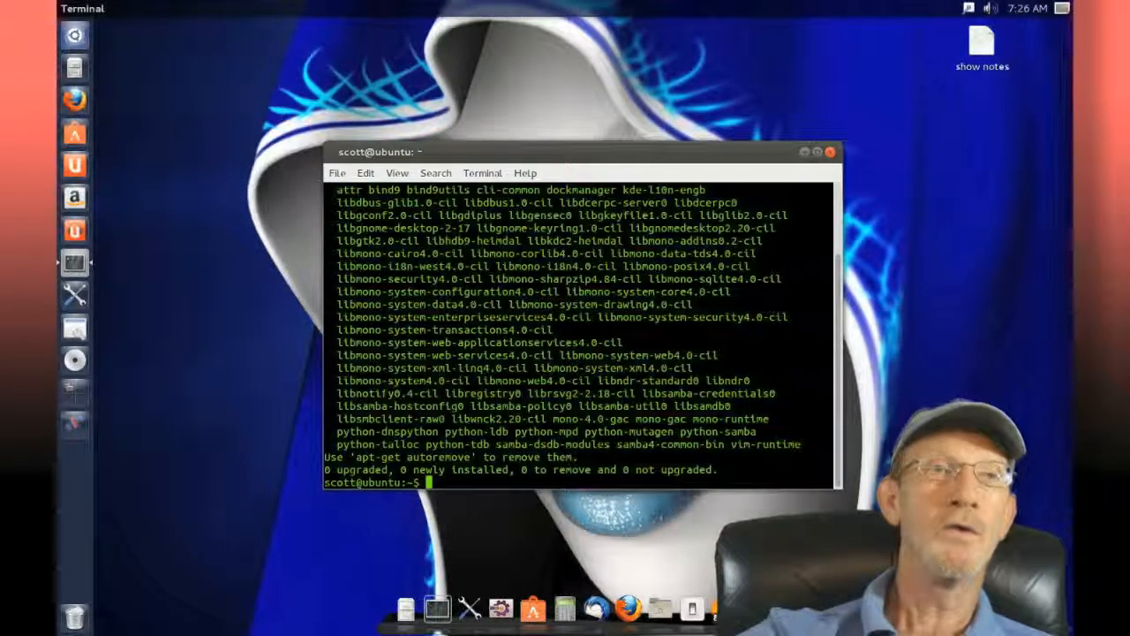
# Step: Hide the terminal and open the show notes document from the desktop in gedit
pyautogui.click(828, 151)
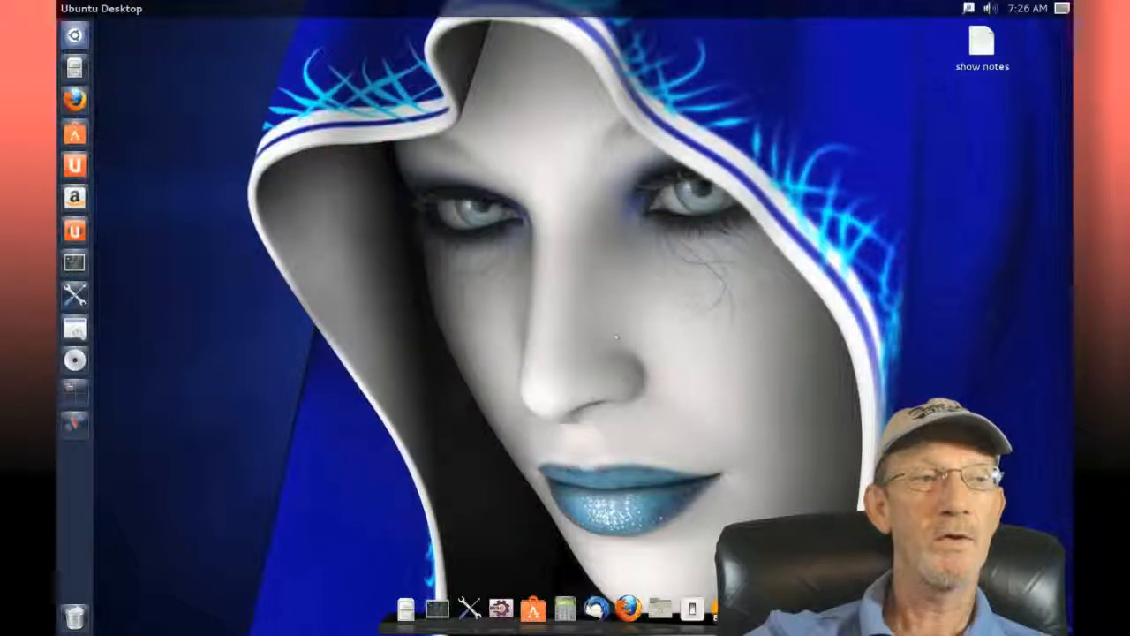
pyautogui.click(74, 261)
pyautogui.write('sudo gedit /etc/samba/smb.conf')
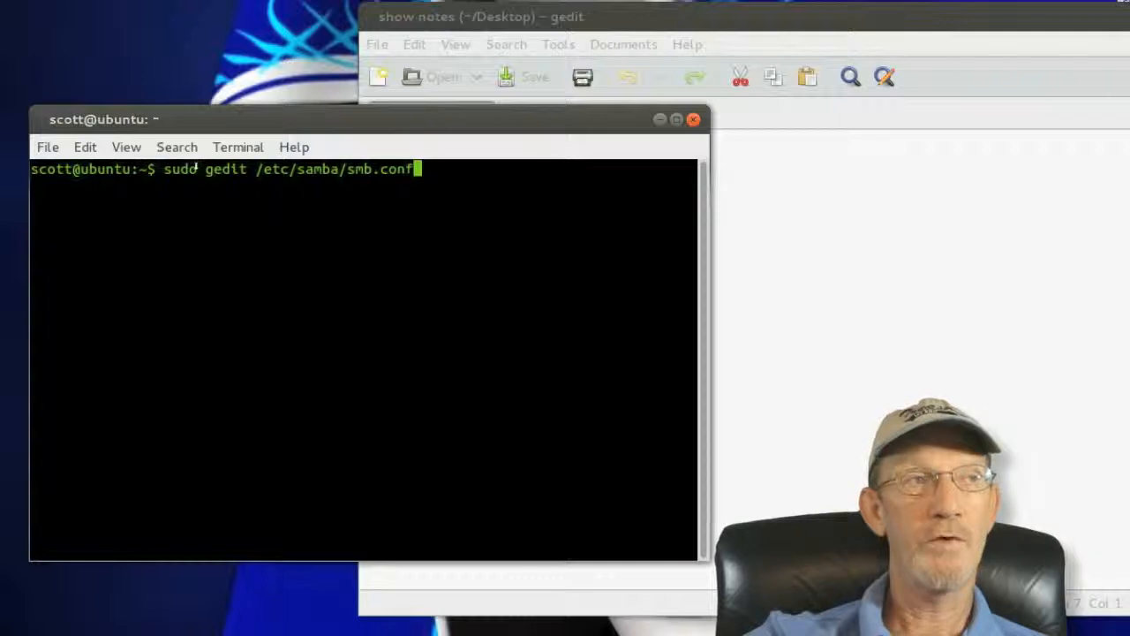
# Step: Run 'sudo gedit /etc/samba/smb.conf' to open the Samba configuration in gedit
pyautogui.doubleClick(178, 168)
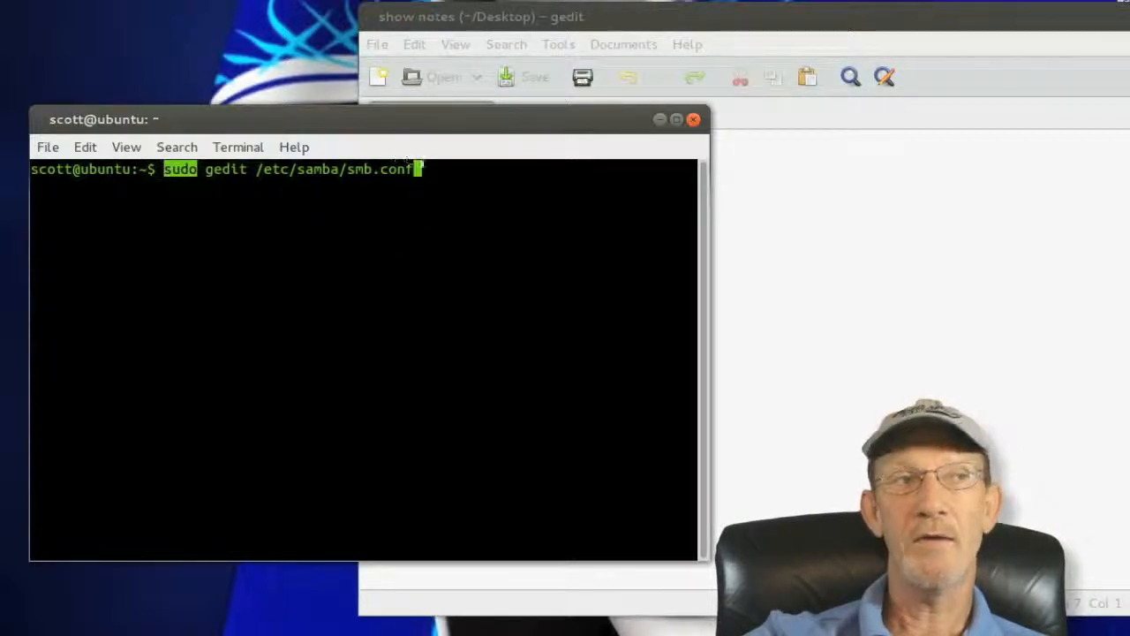
pyautogui.press('Return')
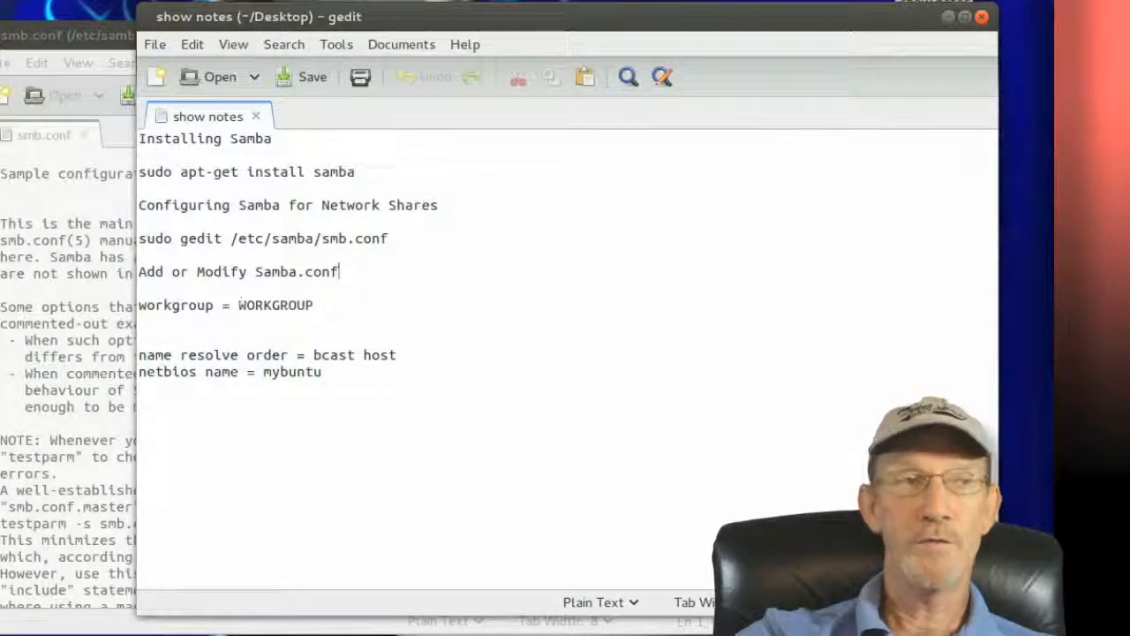
# Step: Add 'name resolve order = bcast host' and 'netbios name = mybuntu' under [global] in smb.conf
pyautogui.doubleClick(274, 305)
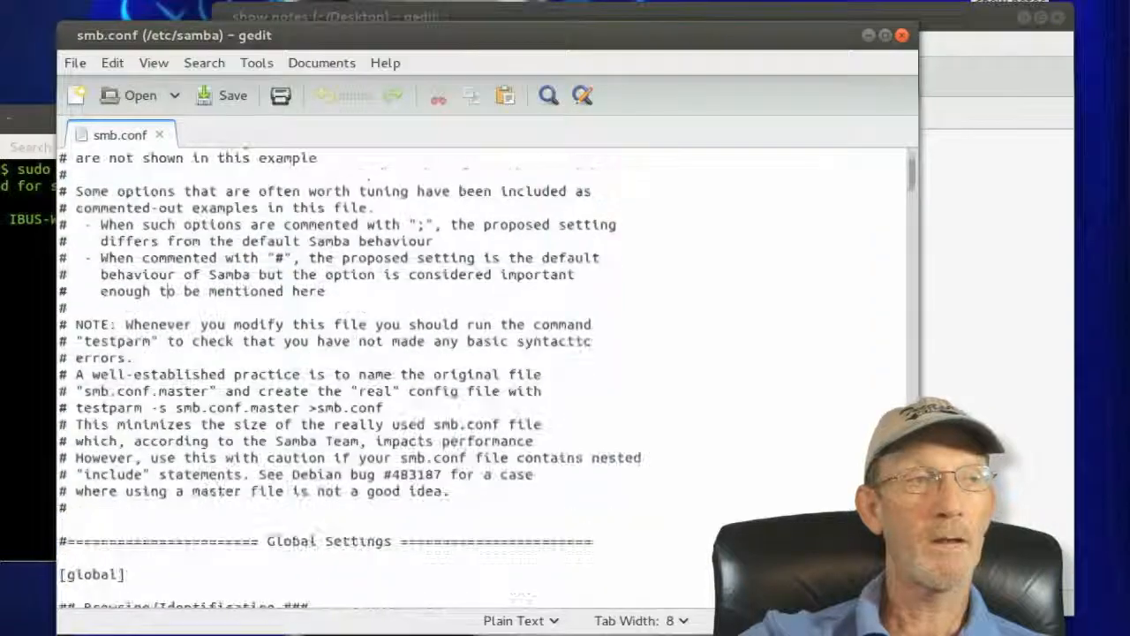
pyautogui.scroll(-3)
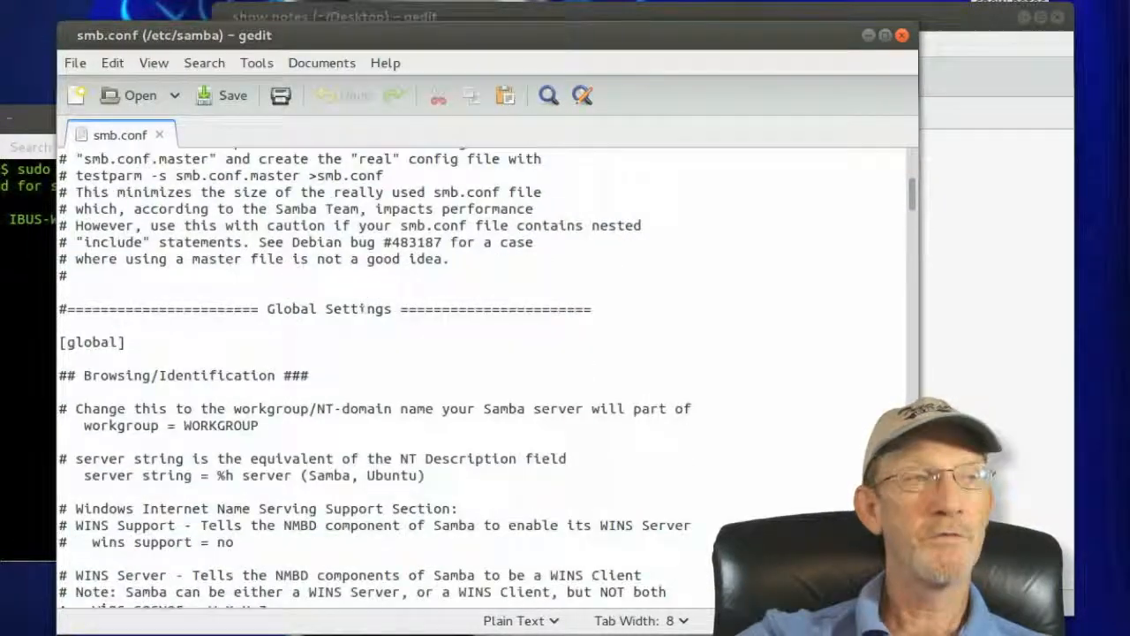
pyautogui.moveTo(84, 425); pyautogui.dragTo(258, 424)
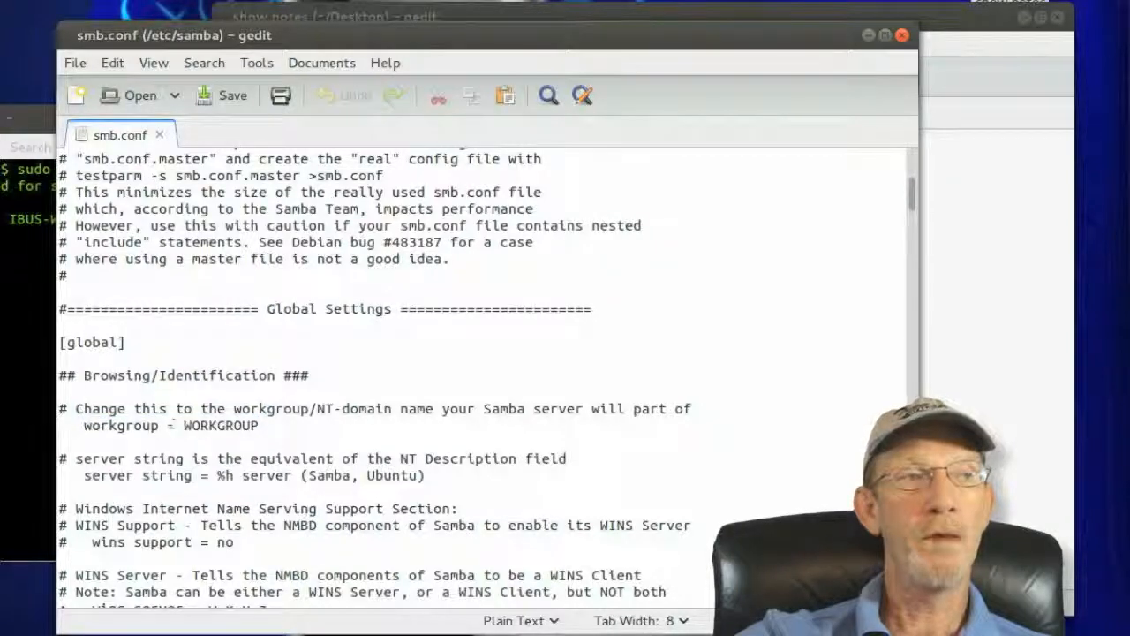
pyautogui.doubleClick(223, 424)
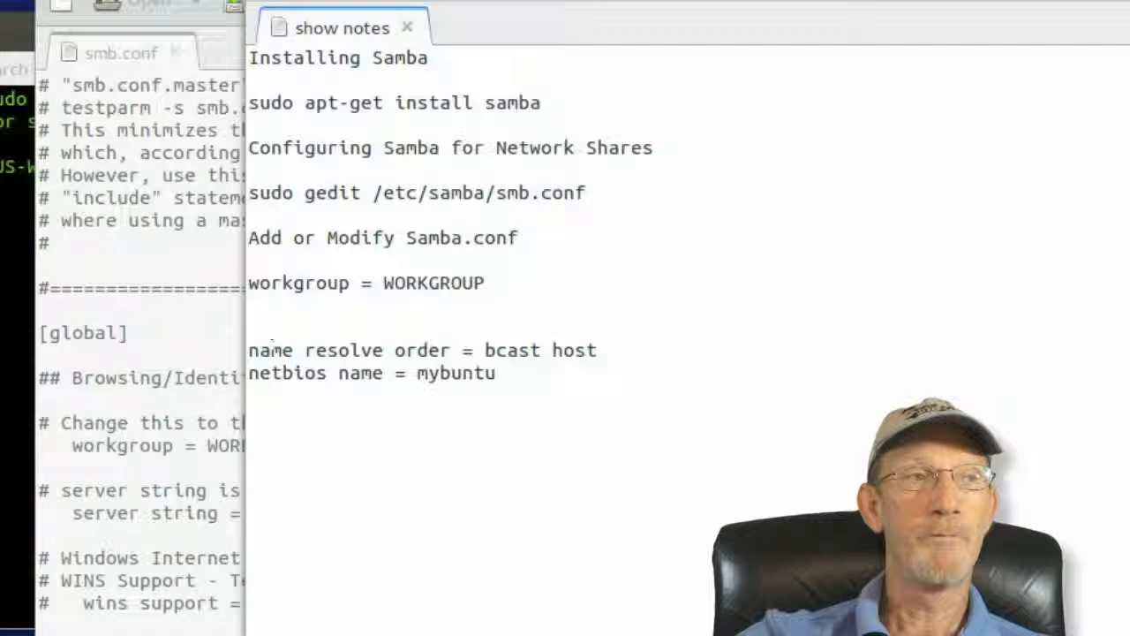
pyautogui.moveTo(248, 349); pyautogui.dragTo(494, 373)
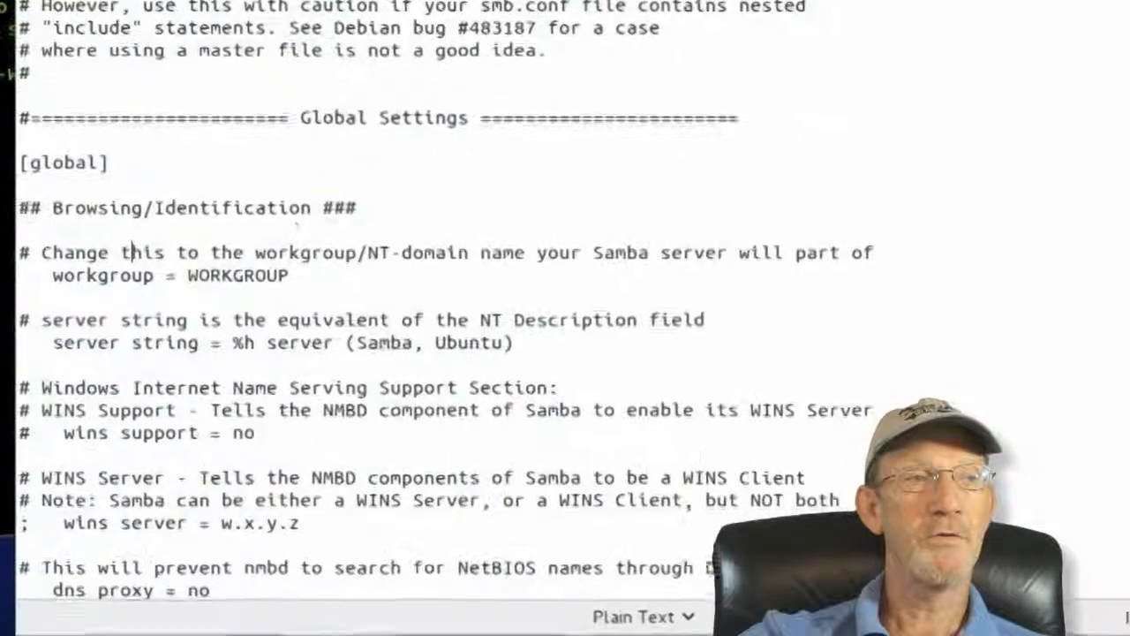
pyautogui.scroll(-3)
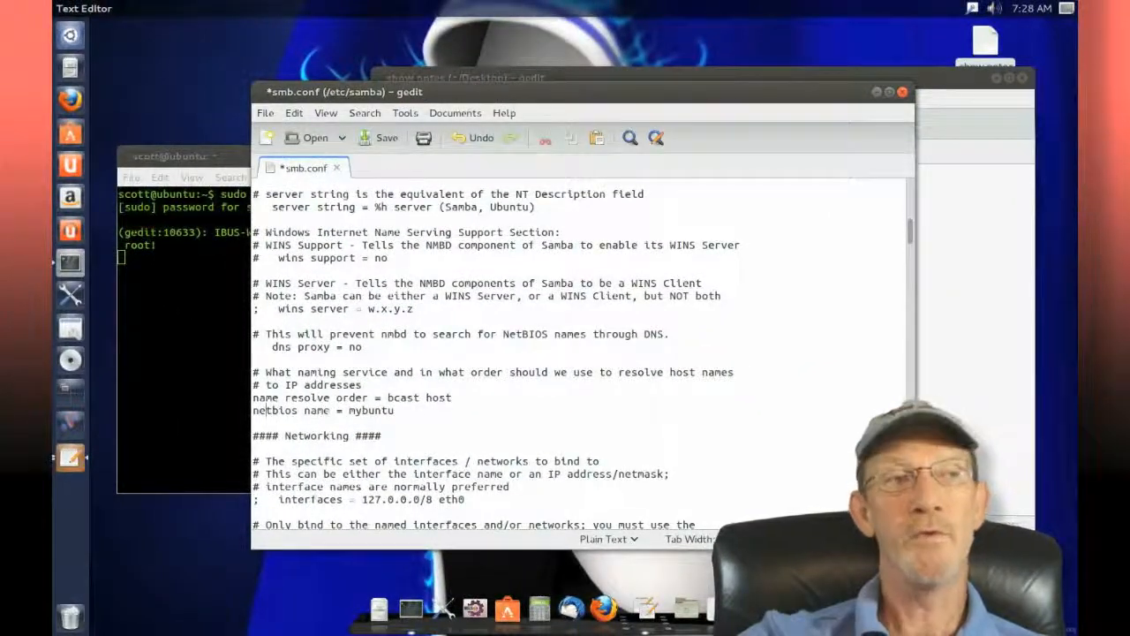
# Step: Compare the netbios name 'mybuntu' against the show notes, then open Files at Home
pyautogui.doubleClick(371, 409)
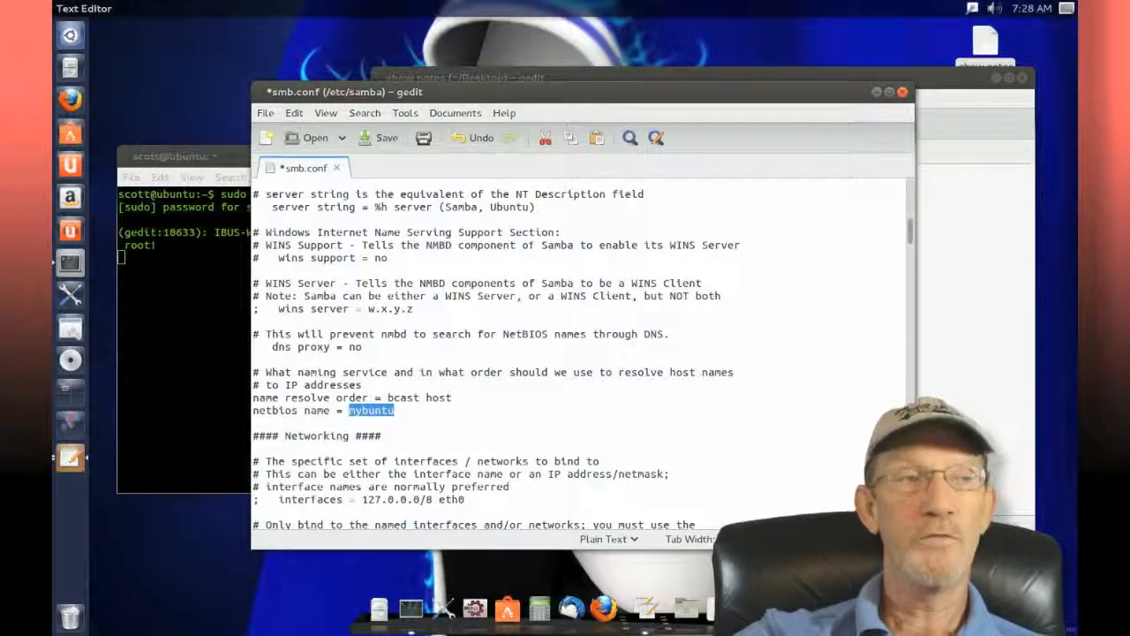
pyautogui.click(386, 138)
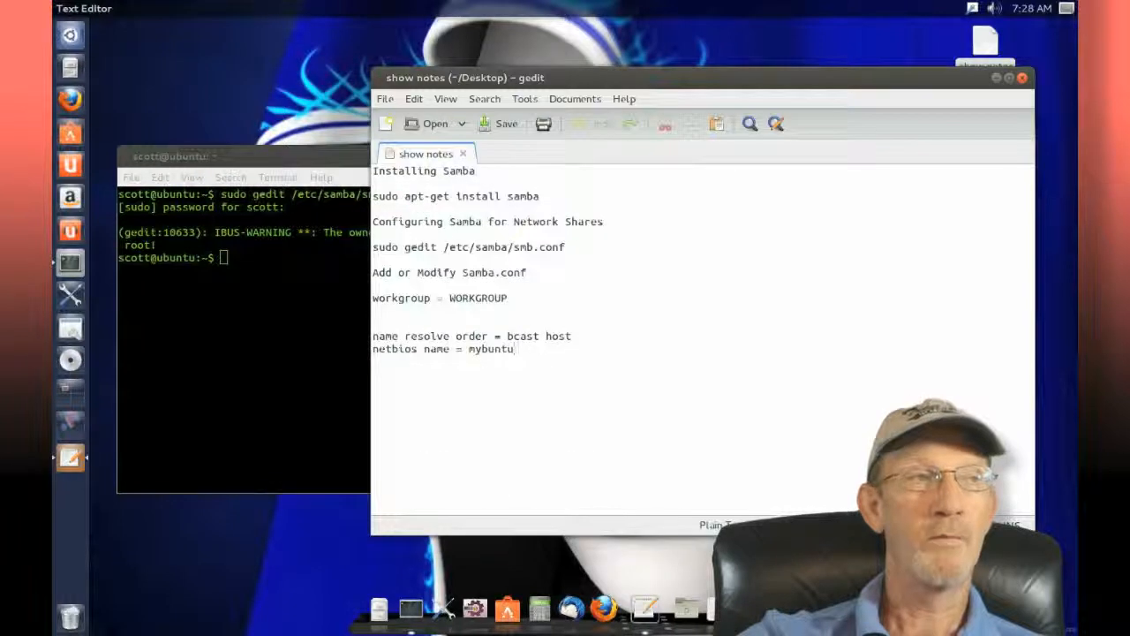
pyautogui.click(172, 156)
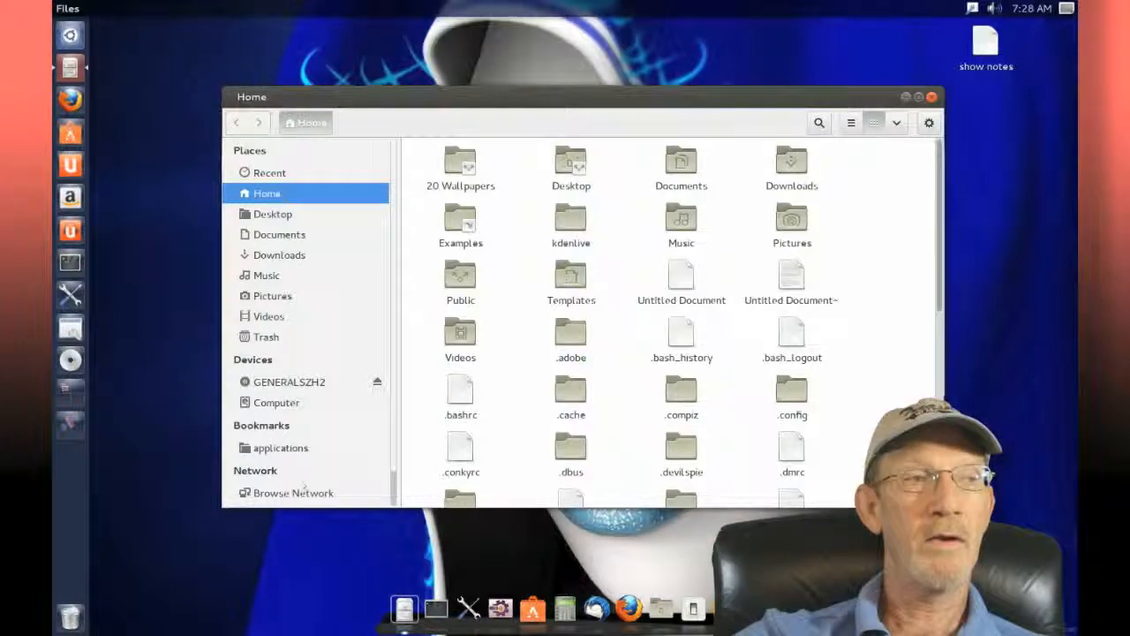
# Step: Browse Network → Windows Network → WORKGROUP, showing computers GUSTO2, MOM, MYBUNTU and SERVER
pyautogui.scroll(-3)
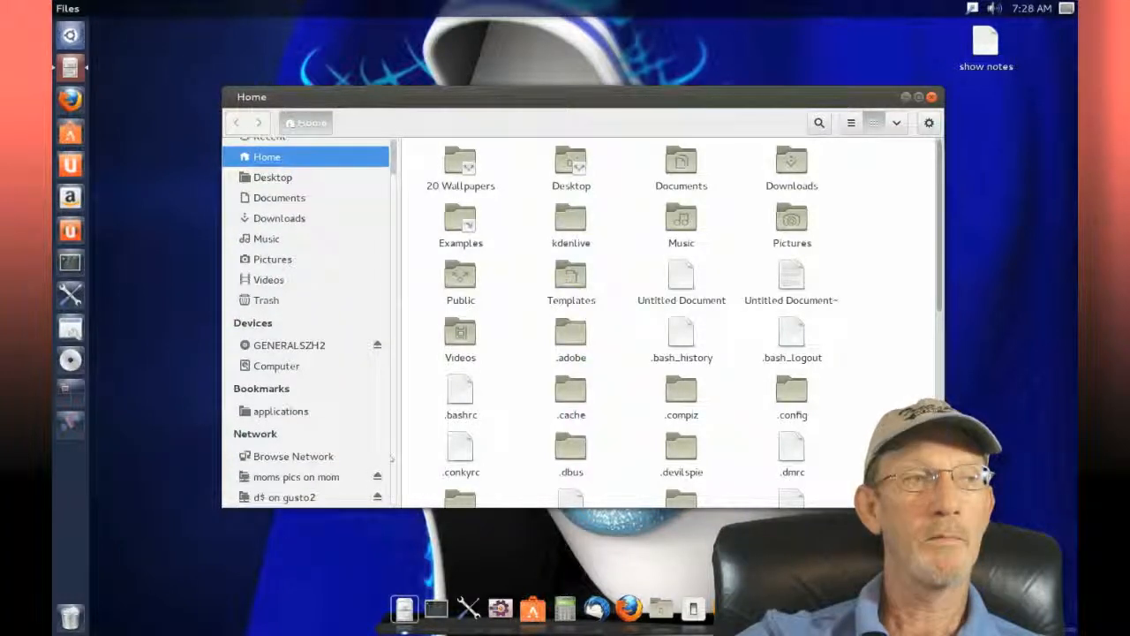
pyautogui.click(293, 456)
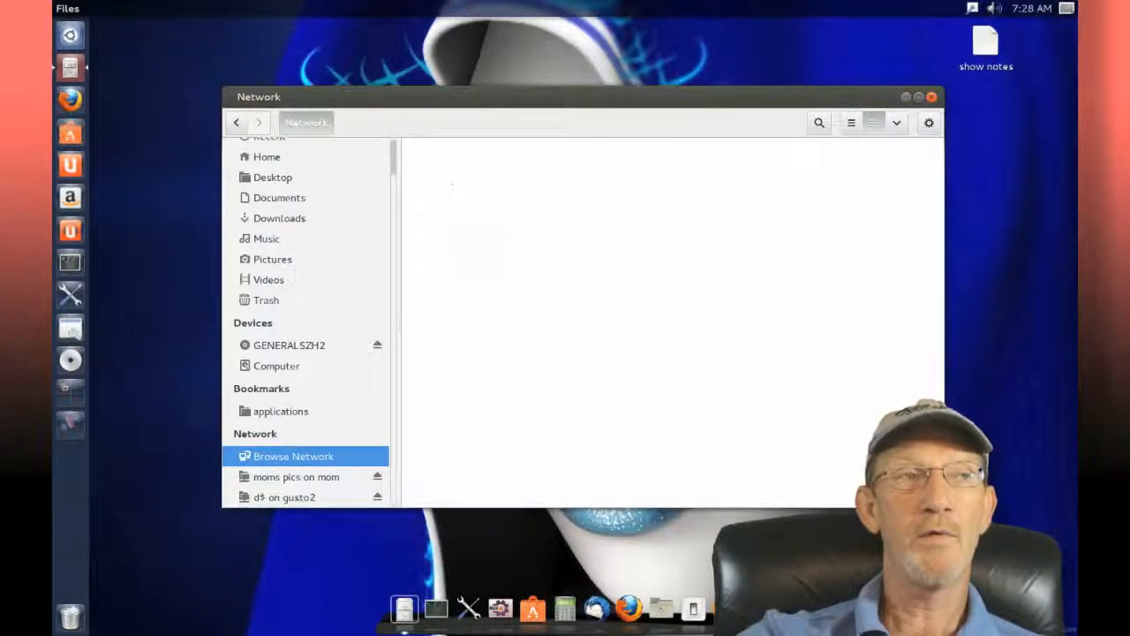
pyautogui.click(293, 456)
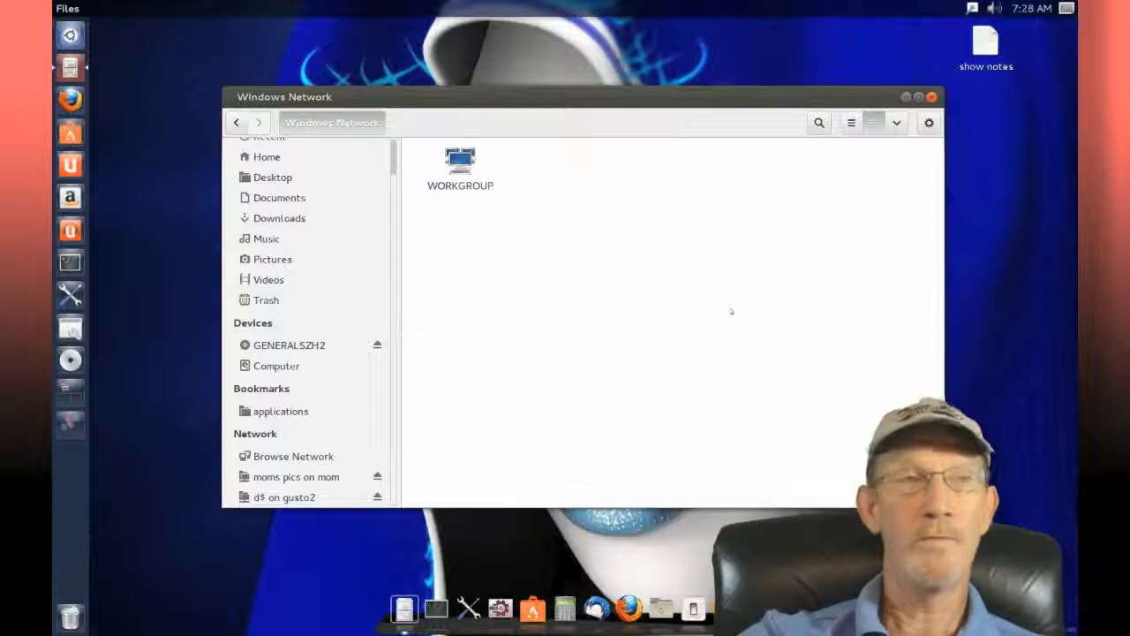
pyautogui.doubleClick(460, 163)
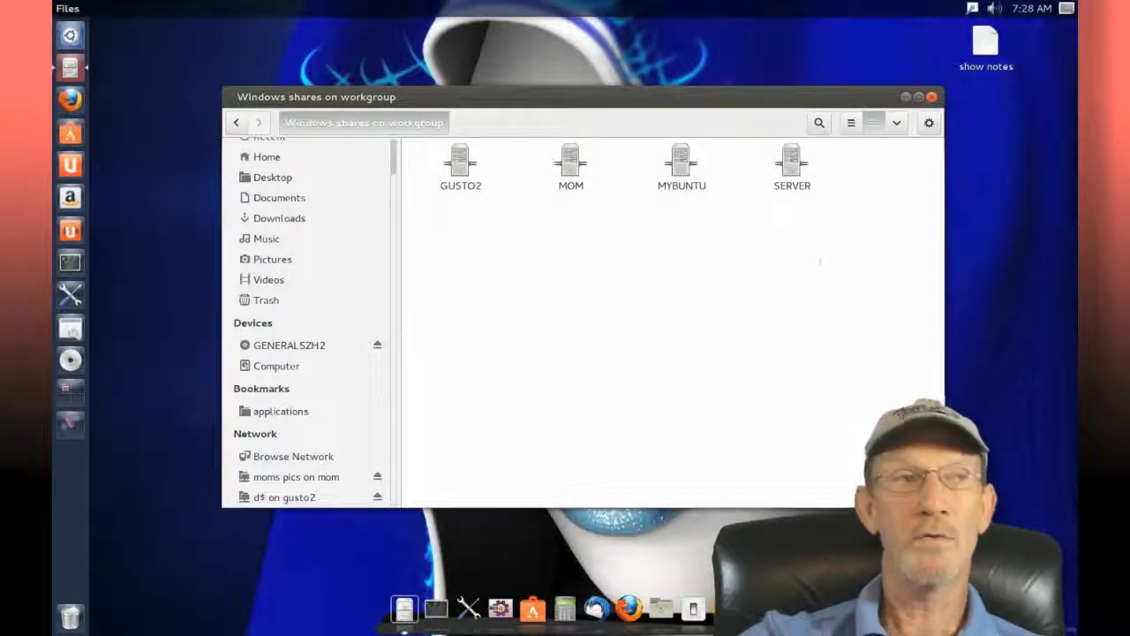
pyautogui.click(460, 164)
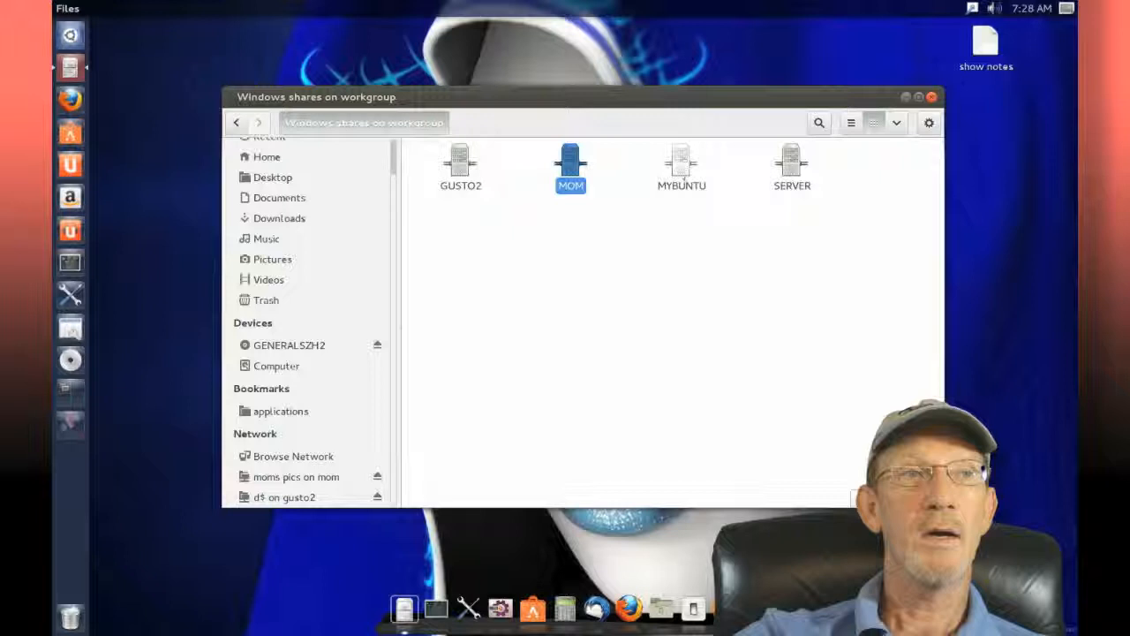
pyautogui.click(681, 168)
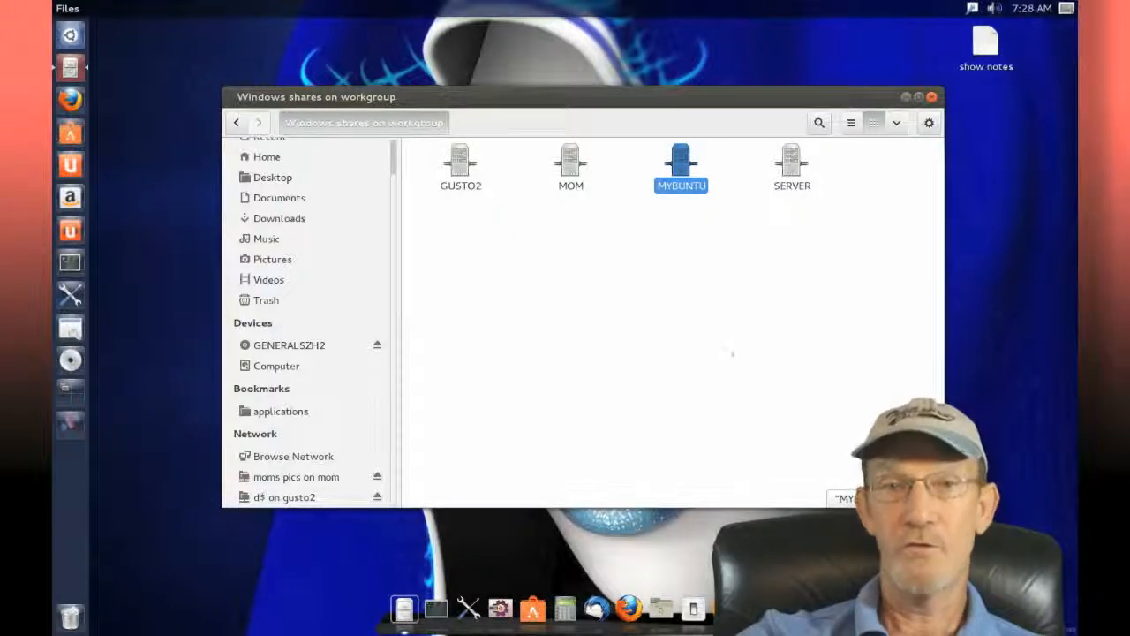
pyautogui.click(791, 168)
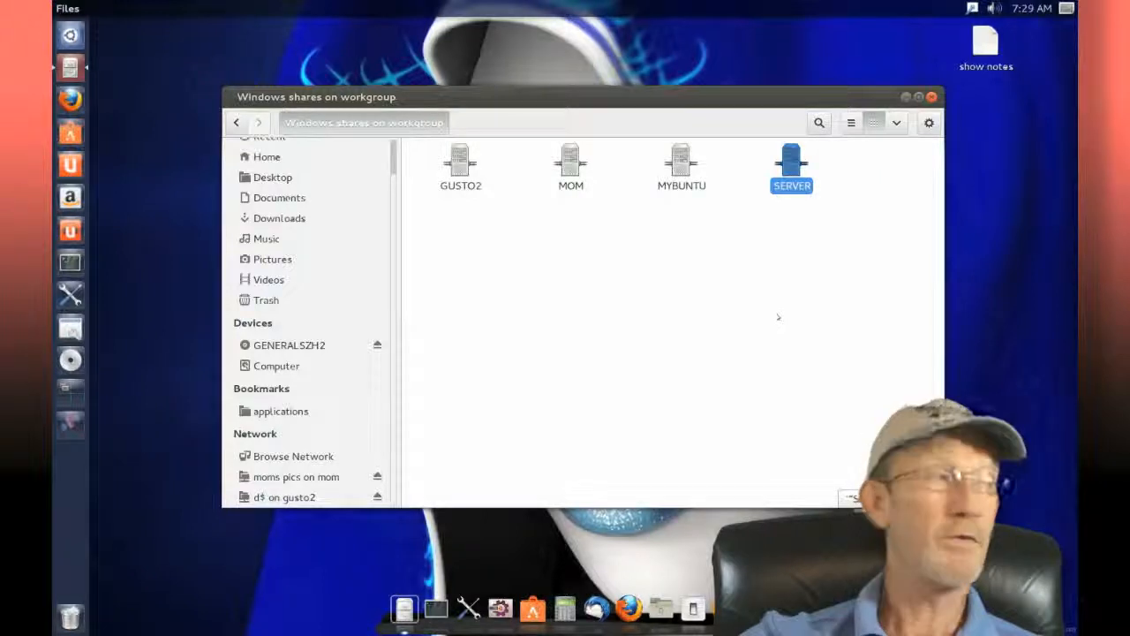
pyautogui.click(777, 317)
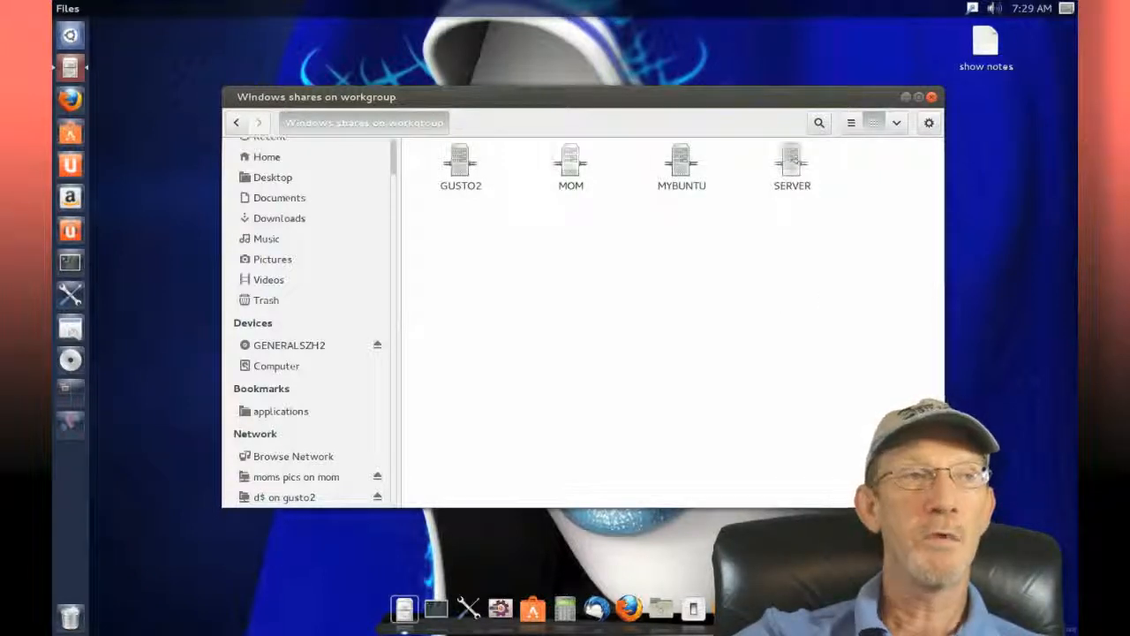
# Step: View the JPG pictures in the 'moms pics on mom' share, then close the window
pyautogui.doubleClick(570, 163)
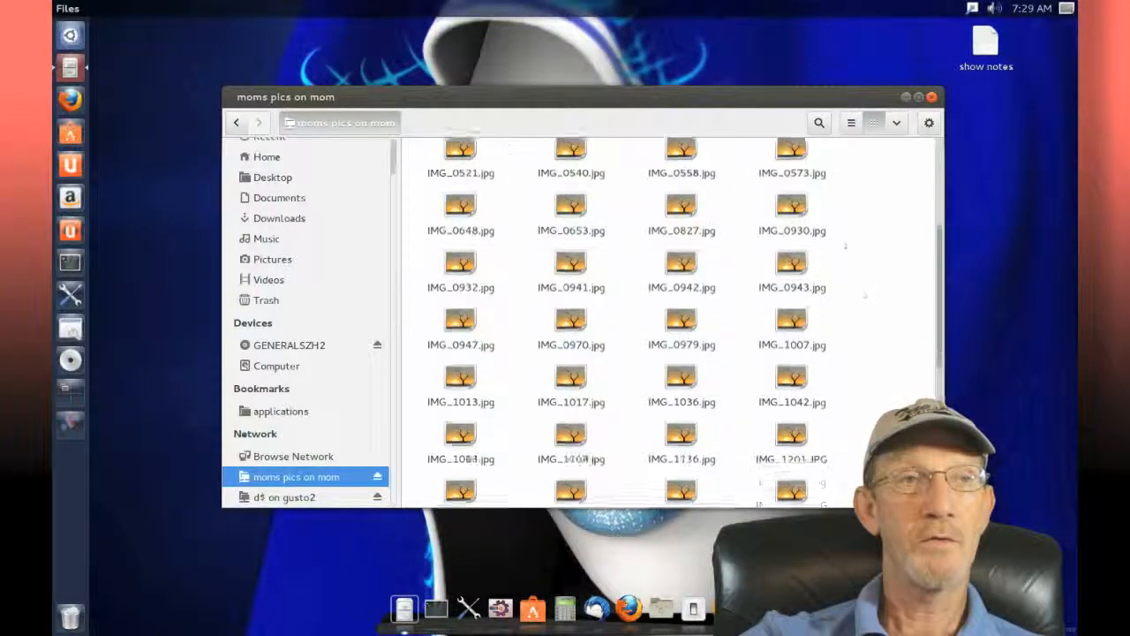
pyautogui.scroll(-3)
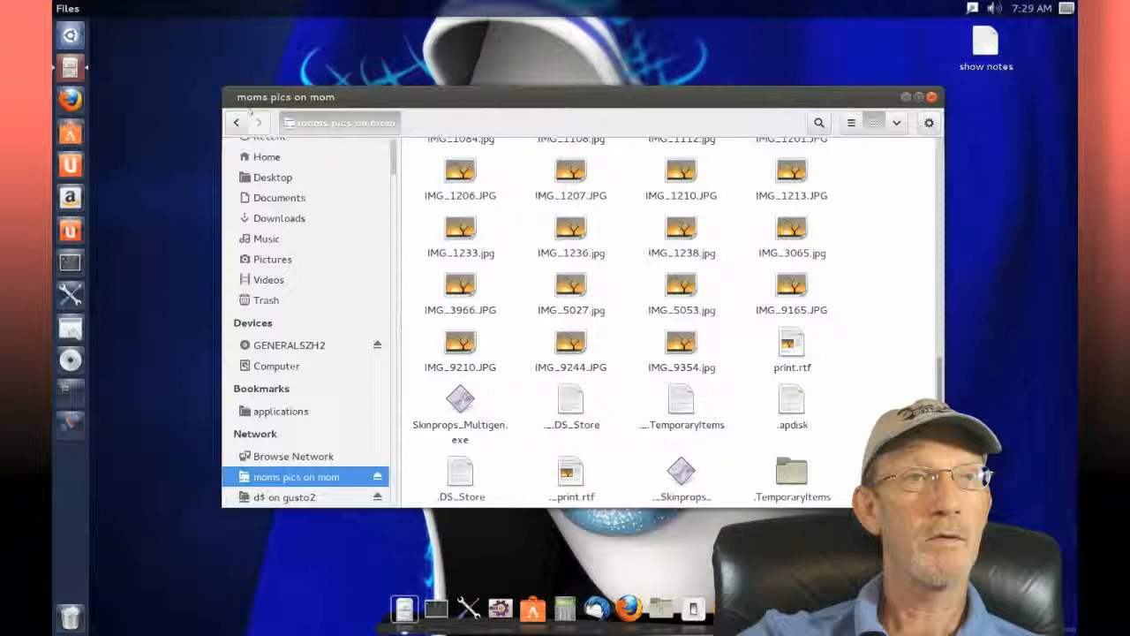
pyautogui.click(931, 96)
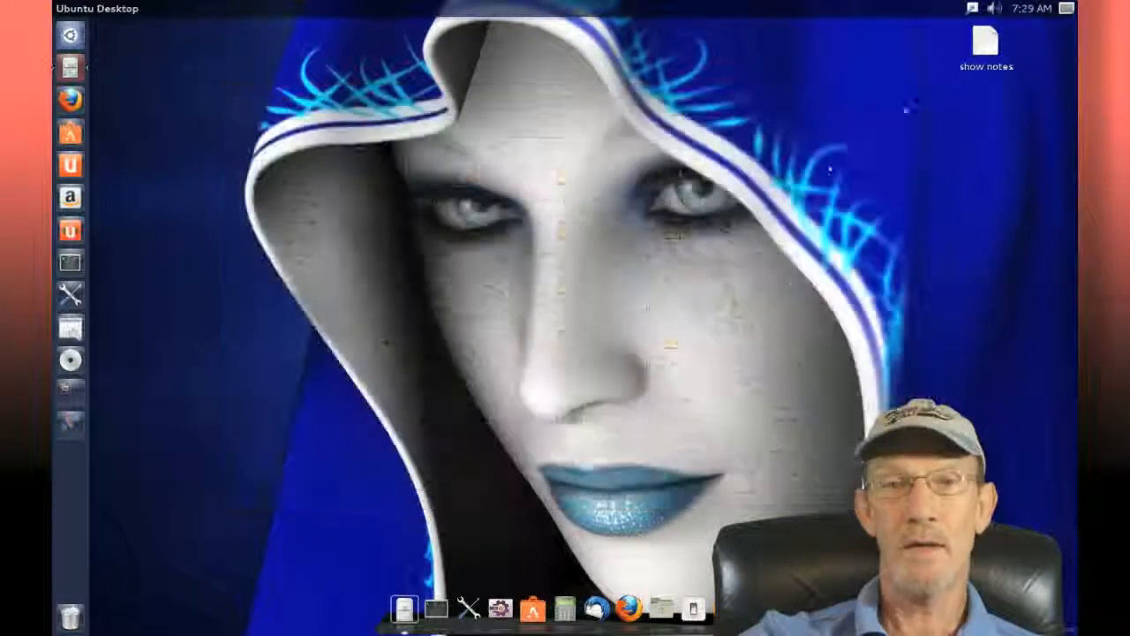